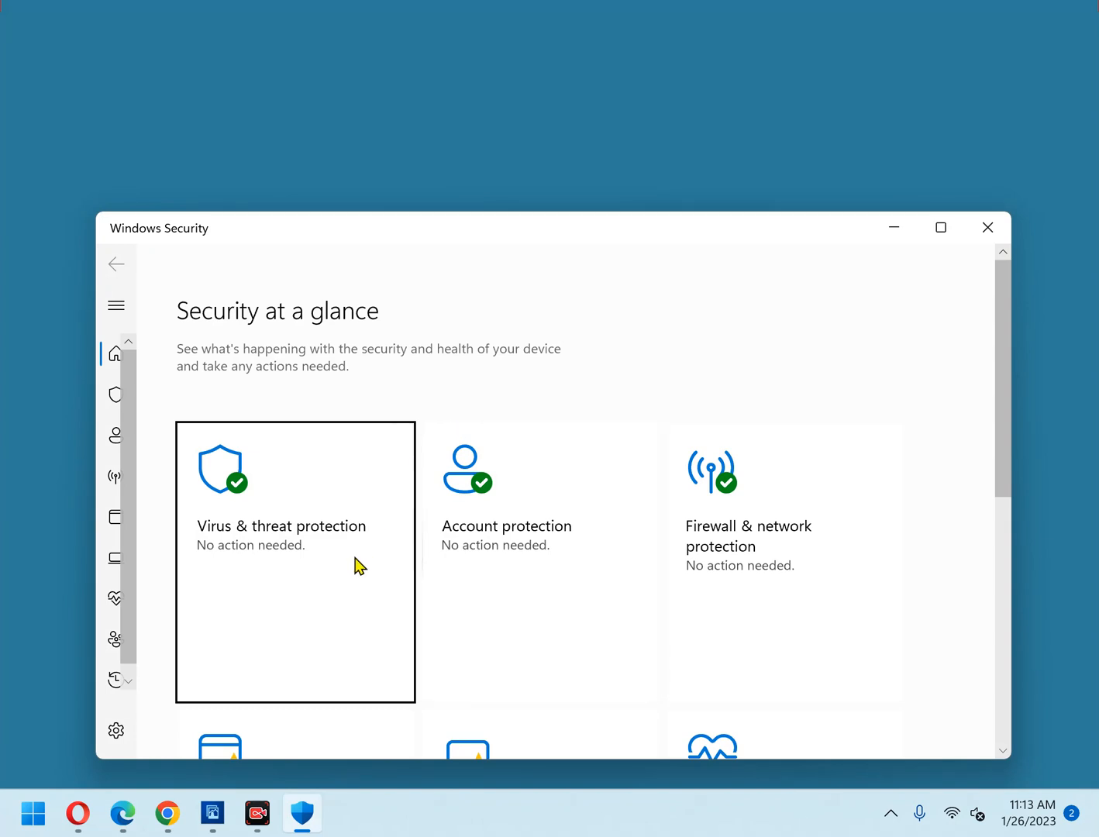
- Go to the Virus & threat protection page from Security at a glance
{"action": "left_click", "coordinate": [294, 561]}
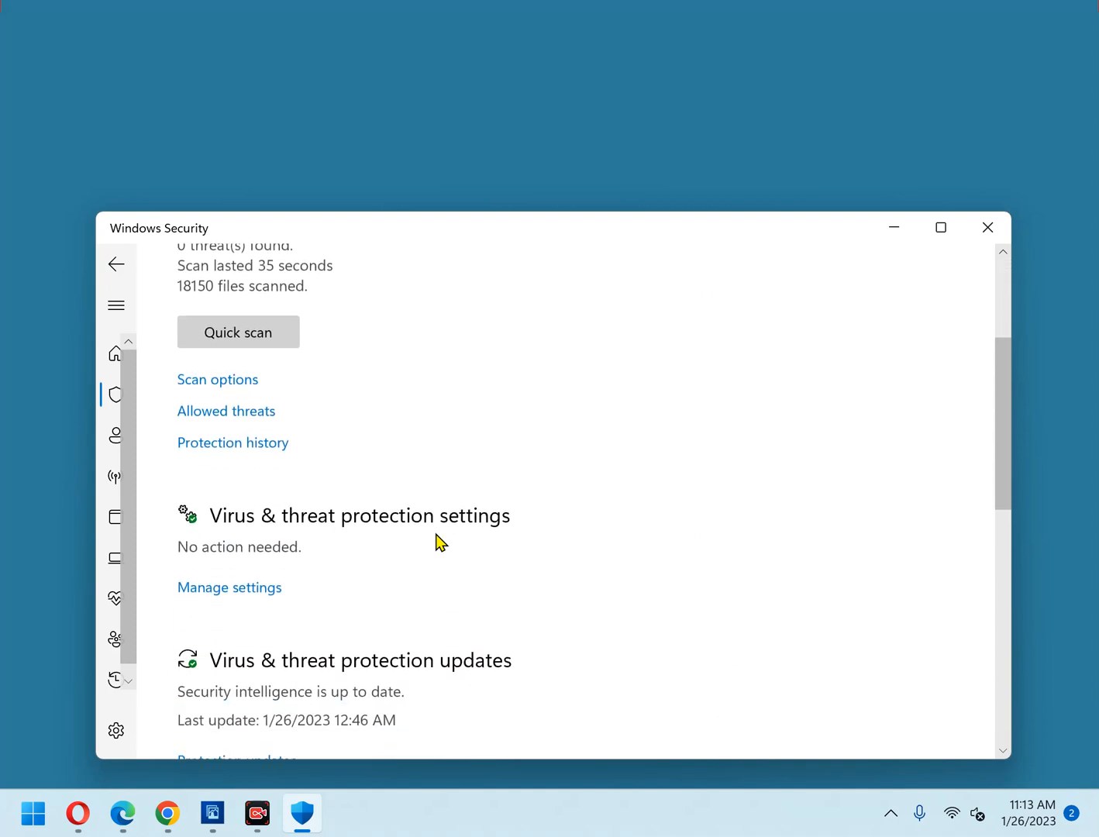
- Enter Manage settings under Virus & threat protection settings
{"action": "left_click", "coordinate": [229, 586]}
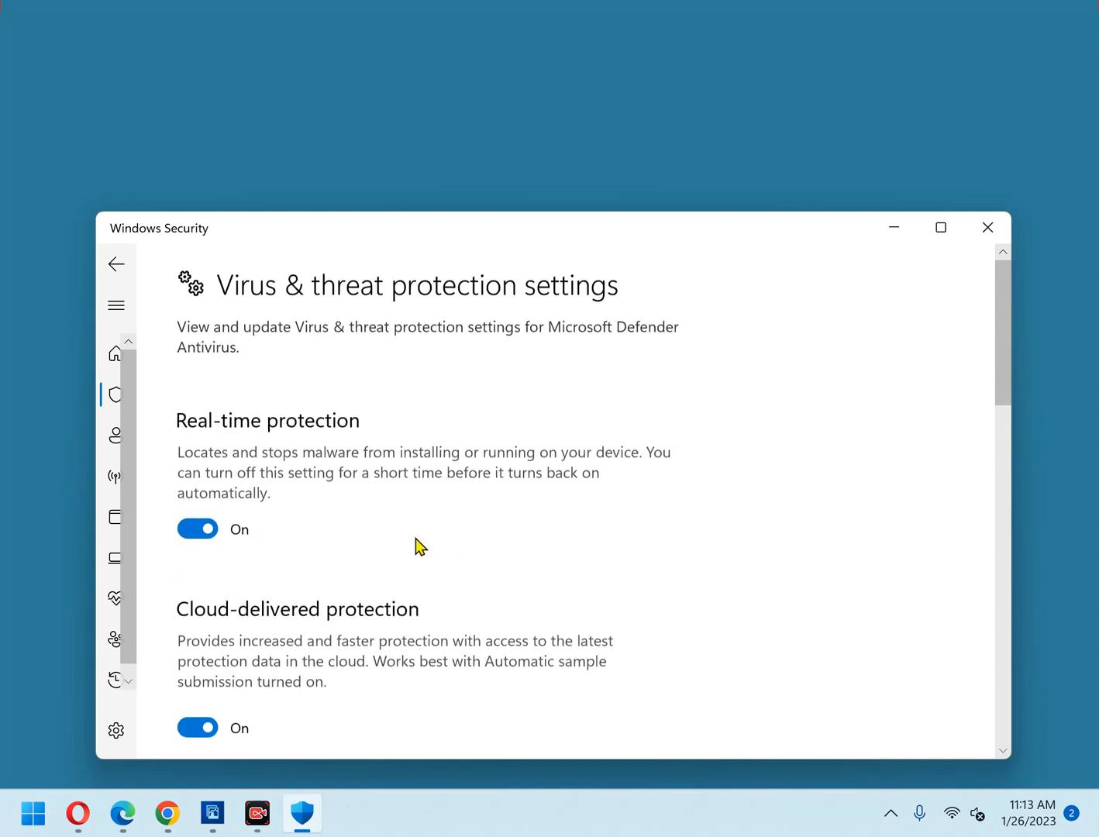
{"action": "mouse_move", "coordinate": [488, 525]}
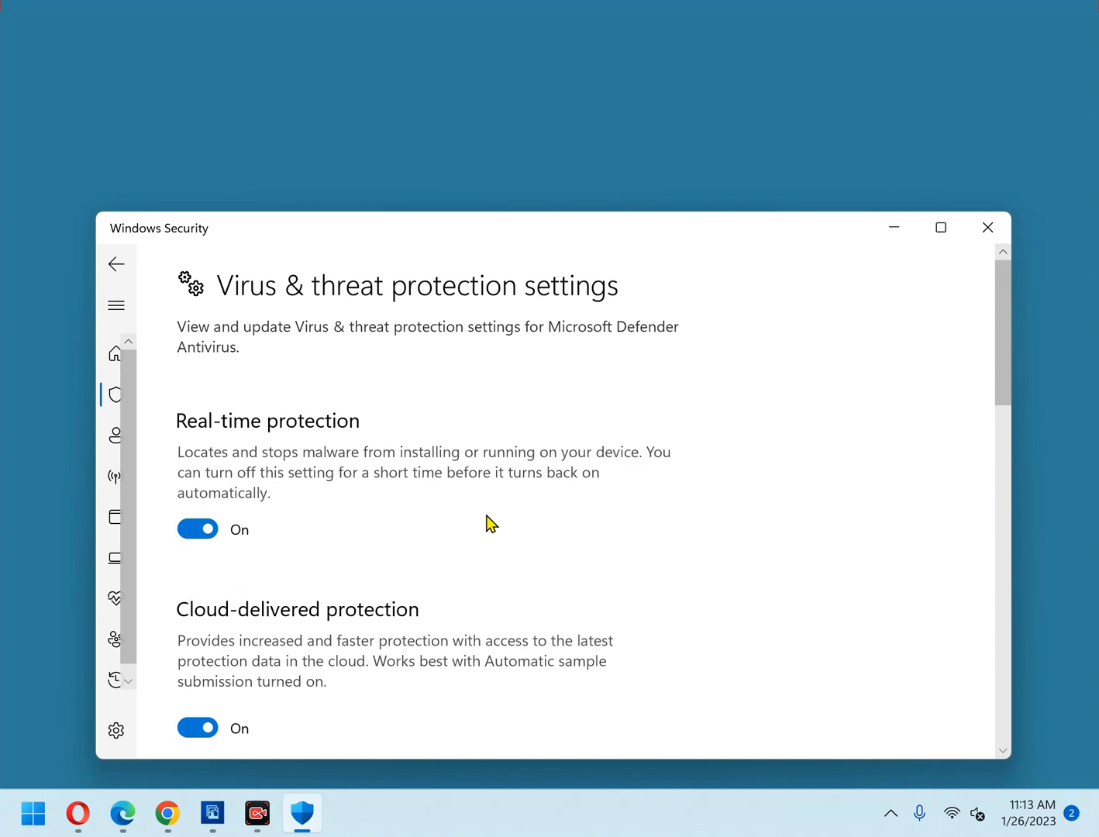
- Turn Automatic sample submission Off, triggering the device-may-be-vulnerable warning
{"action": "scroll", "scroll_direction": "down", "scroll_amount": 3}
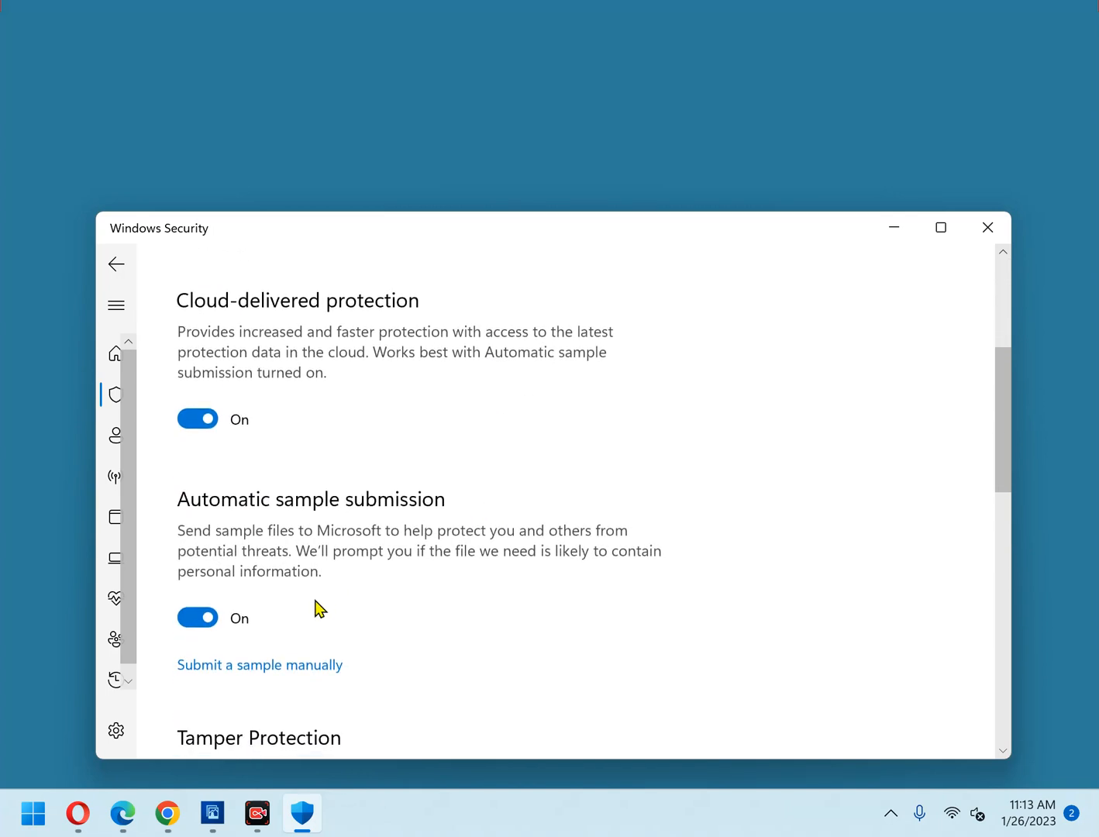
{"action": "left_click", "coordinate": [198, 617]}
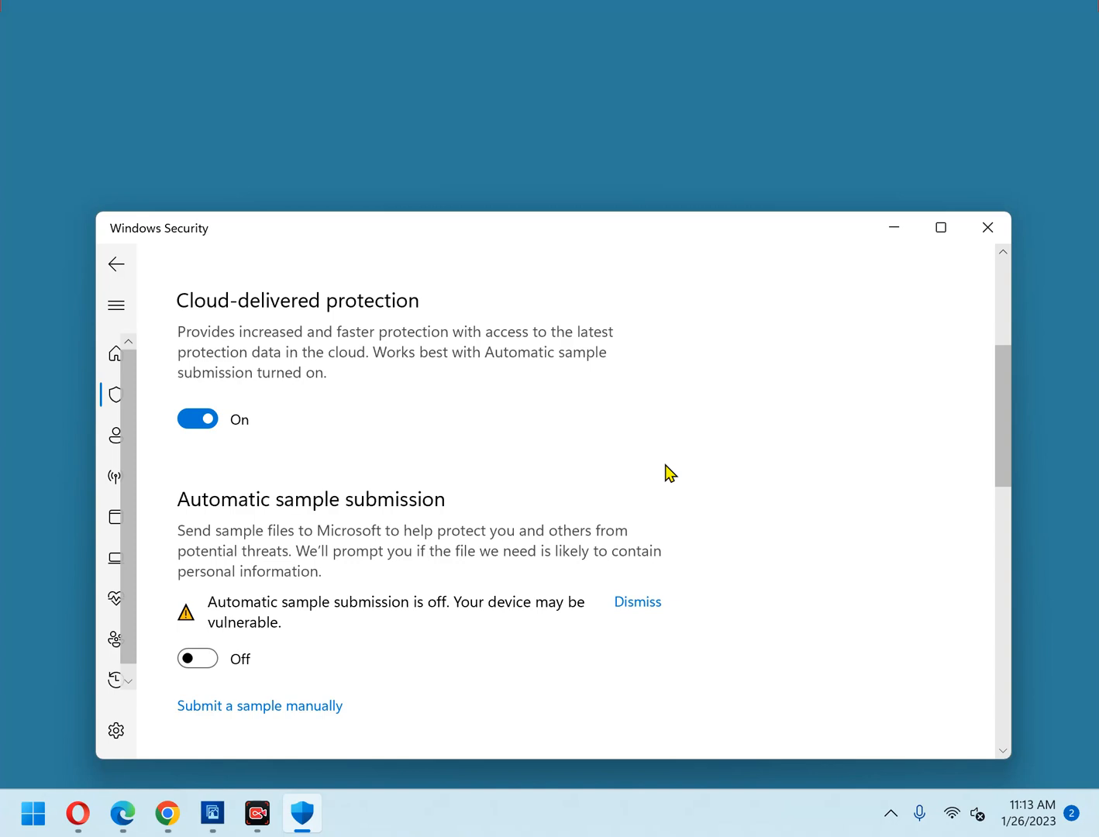
{"action": "mouse_move", "coordinate": [713, 546]}
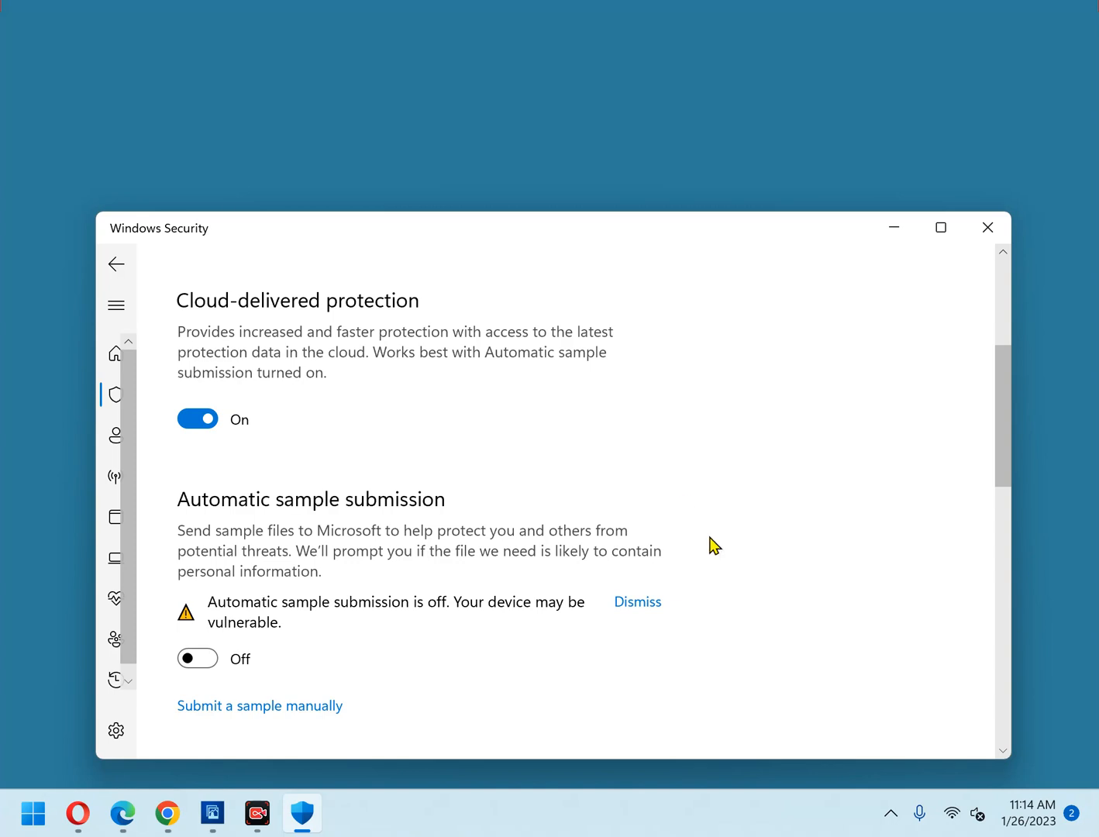